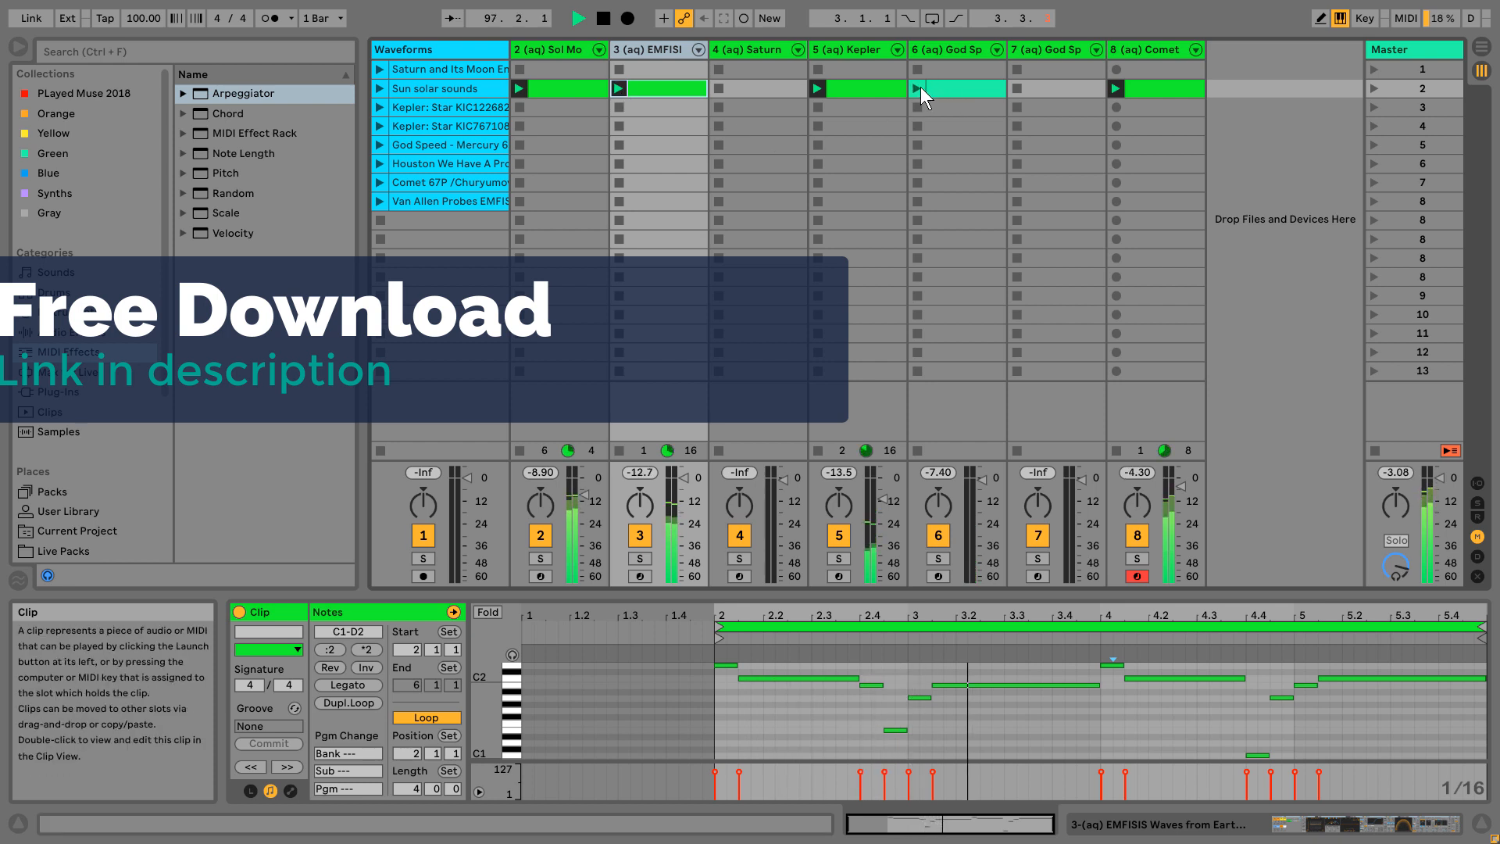
- Show the Sun solar sounds recording from the Waveforms track in Clip View
{"action": "left_click", "coordinate": [920, 89]}
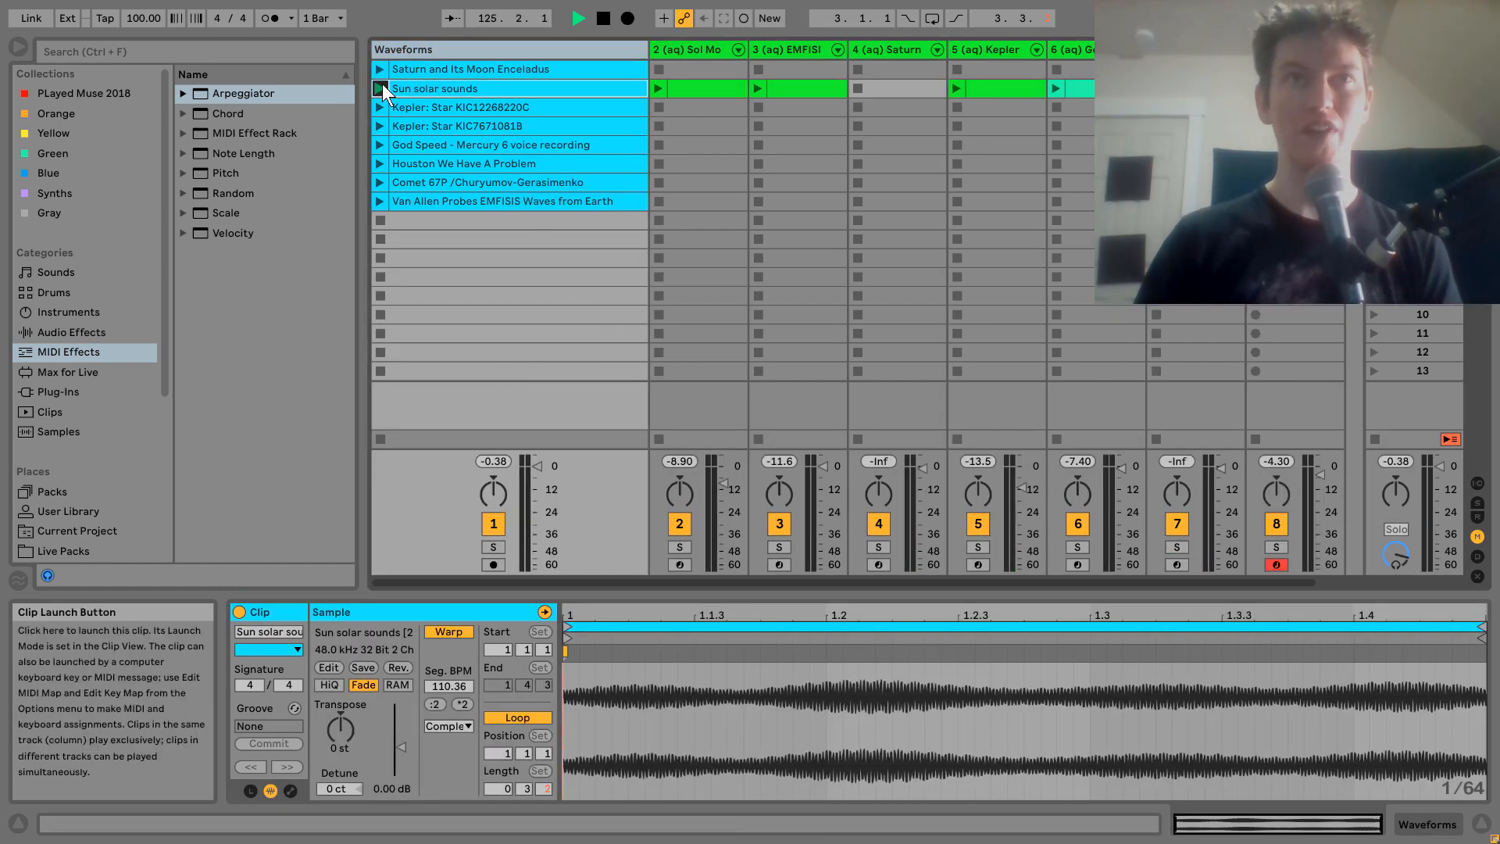
- Audition the Sun solar sounds and two Kepler star recordings, then add an empty MIDI track
{"action": "left_click", "coordinate": [380, 88]}
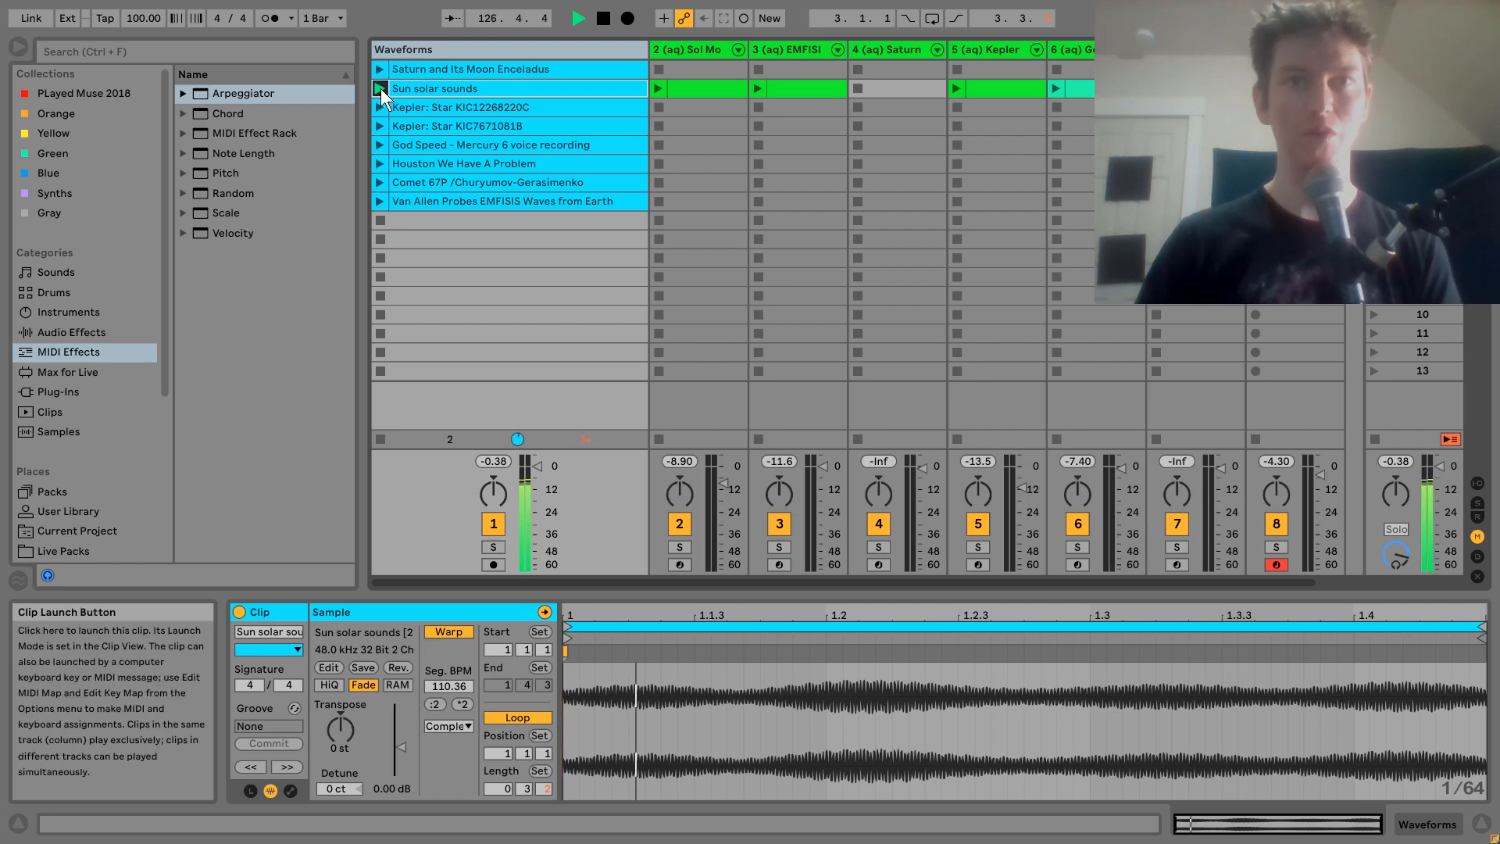
{"action": "left_click", "coordinate": [380, 106]}
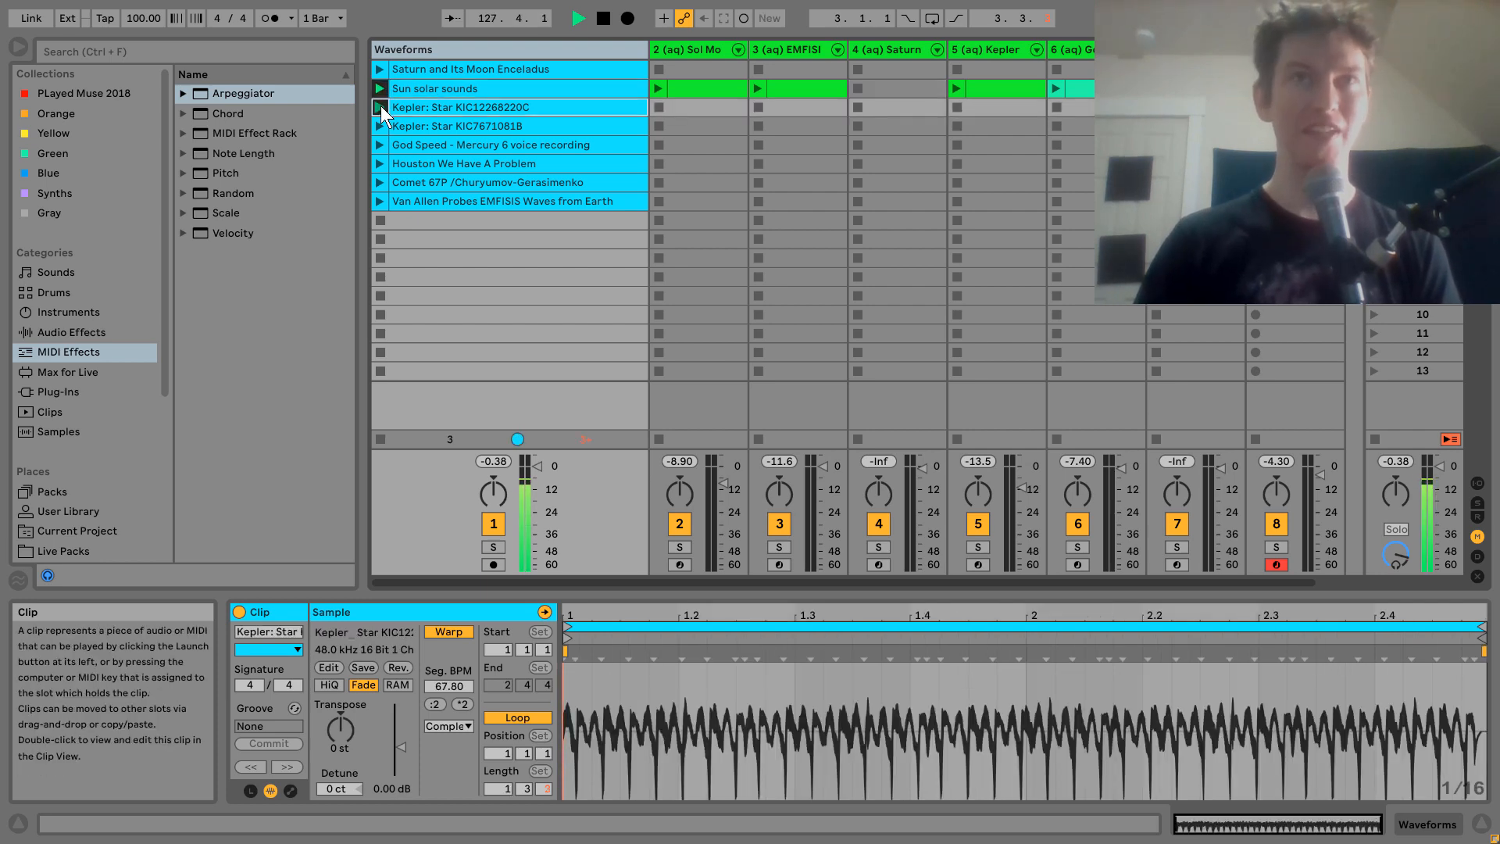
{"action": "left_click", "coordinate": [379, 125]}
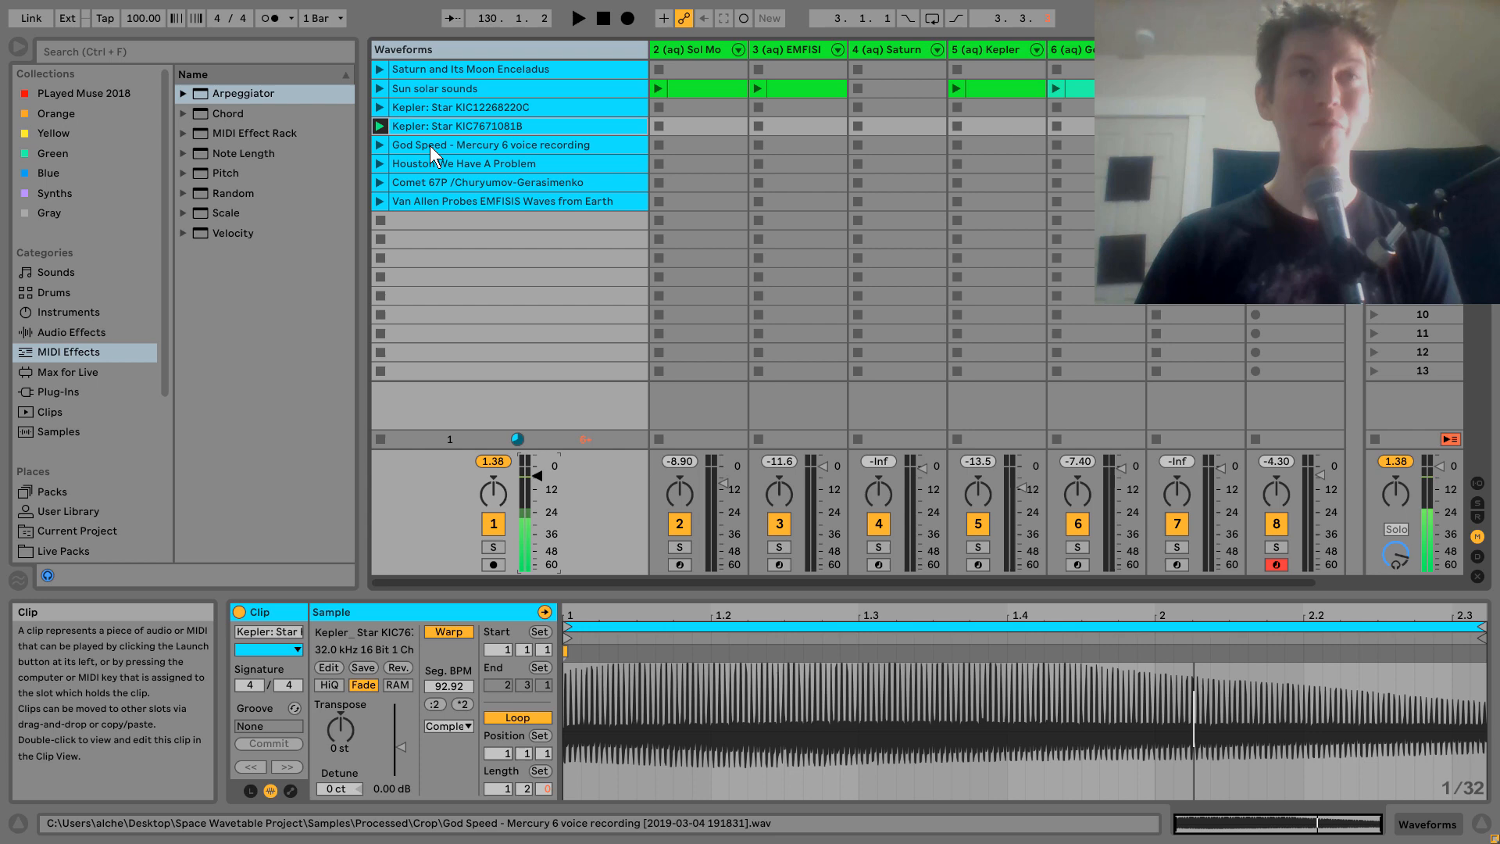
{"action": "left_click", "coordinate": [379, 144]}
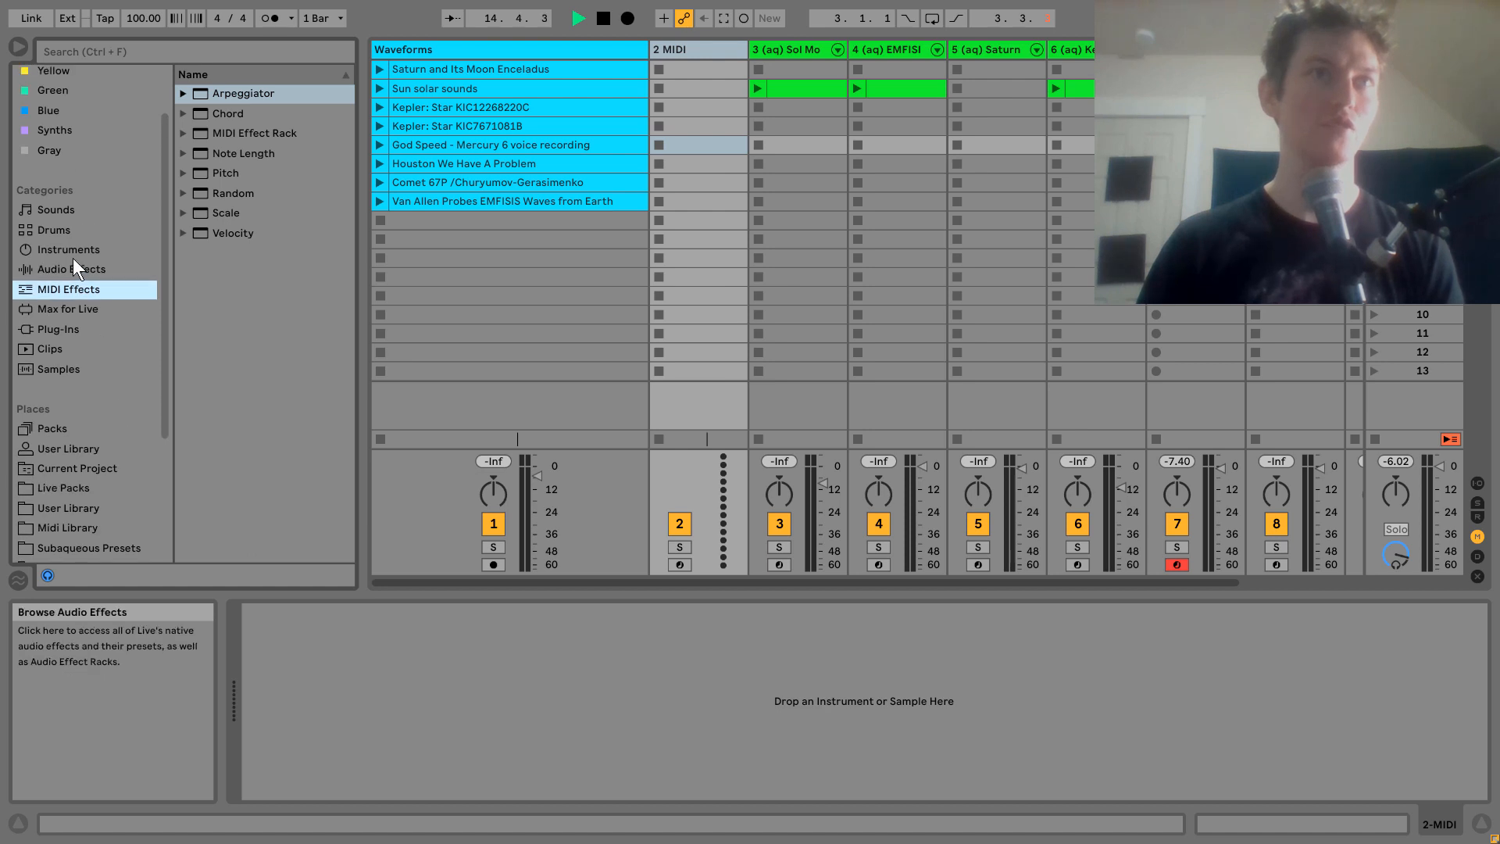
- Load a fresh Wavetable instrument onto the new MIDI track and show the Van Allen Probes EMFISIS clip
{"action": "left_click", "coordinate": [68, 249]}
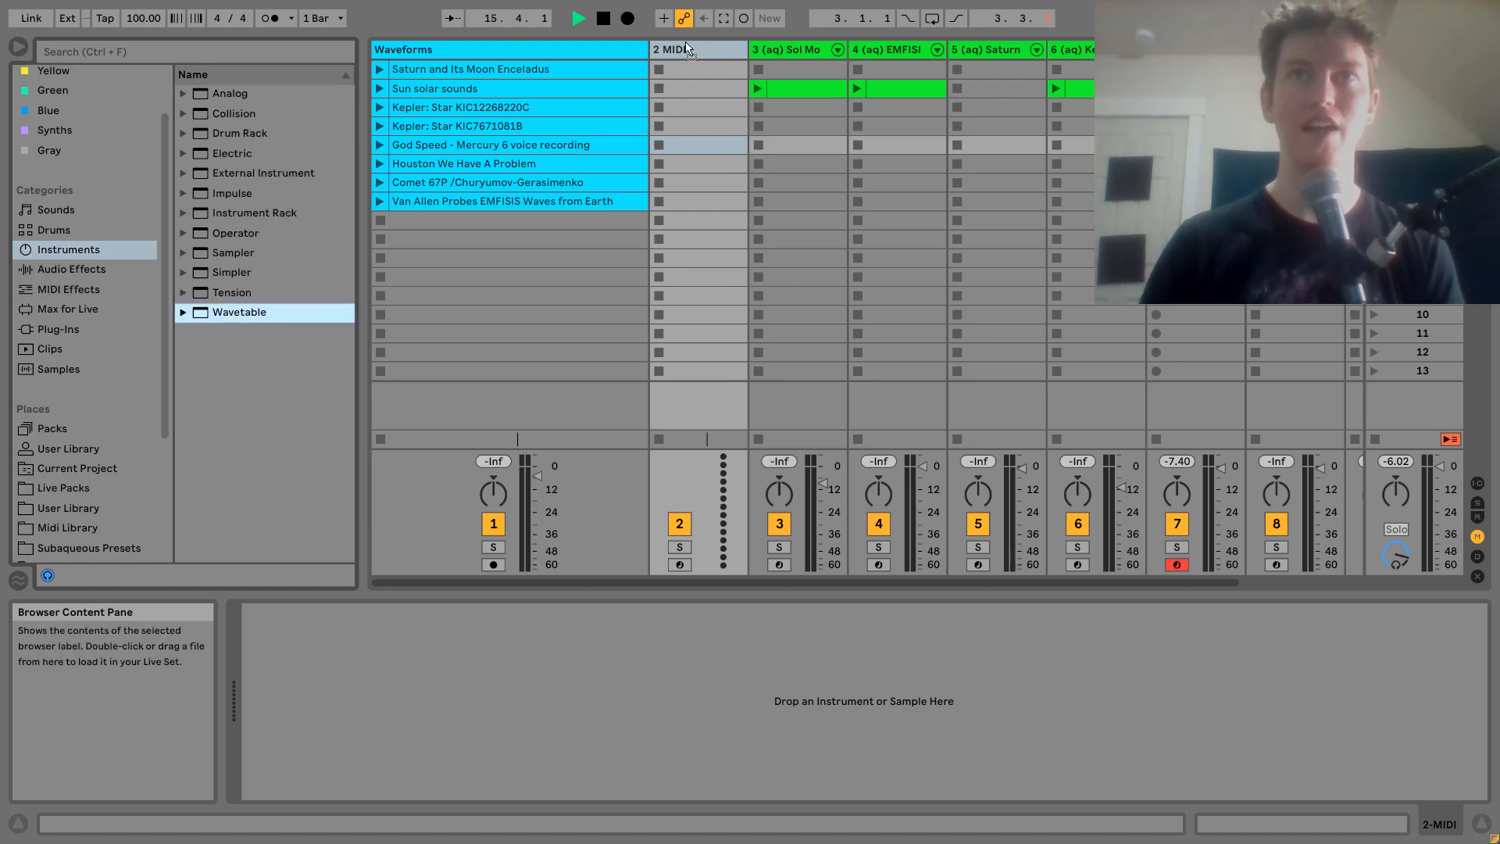
{"action": "double_click", "coordinate": [238, 311]}
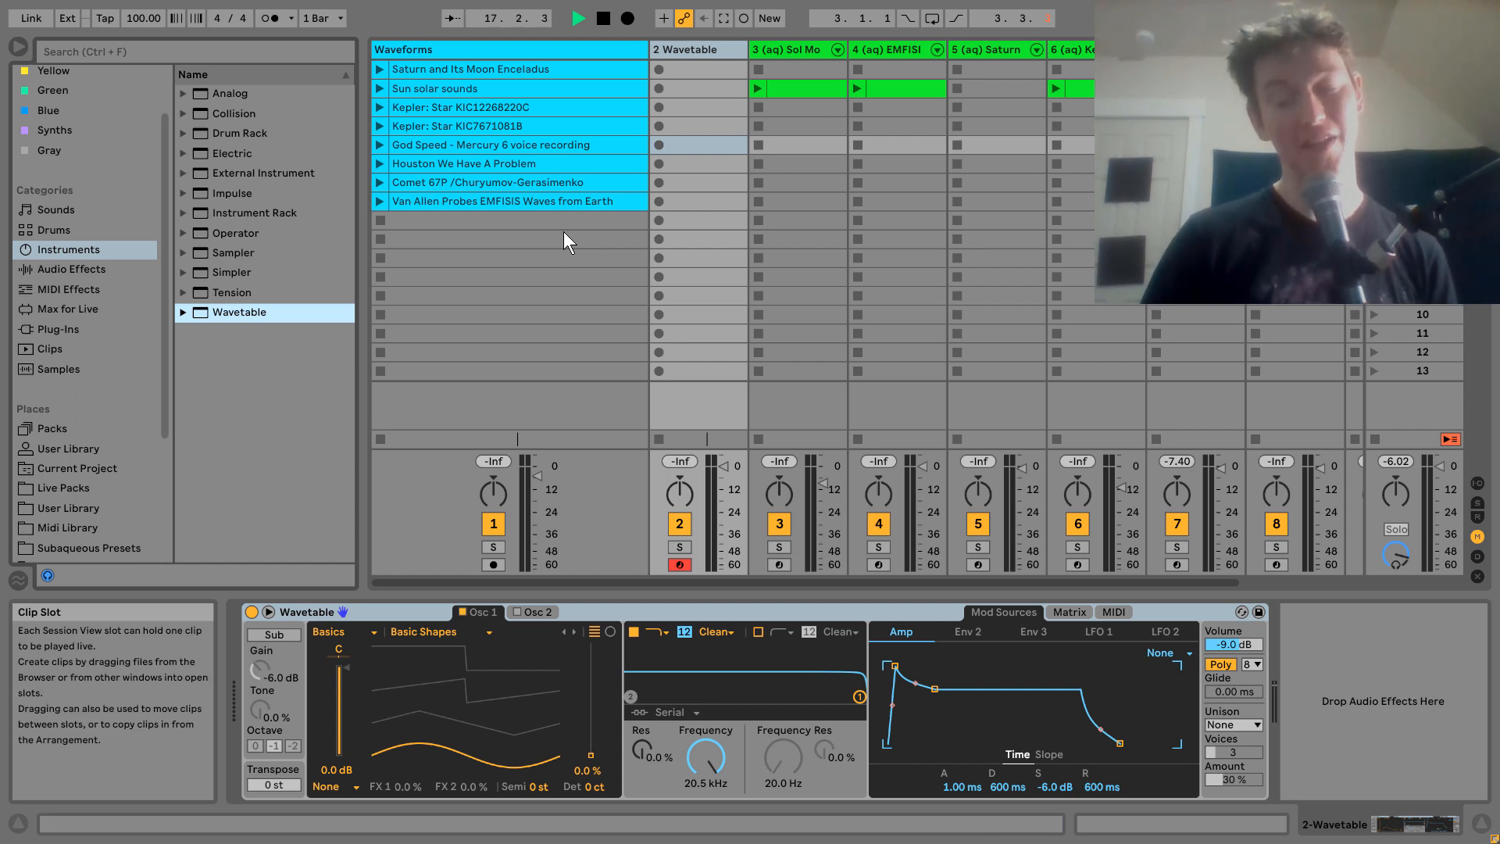
{"action": "left_click", "coordinate": [488, 209]}
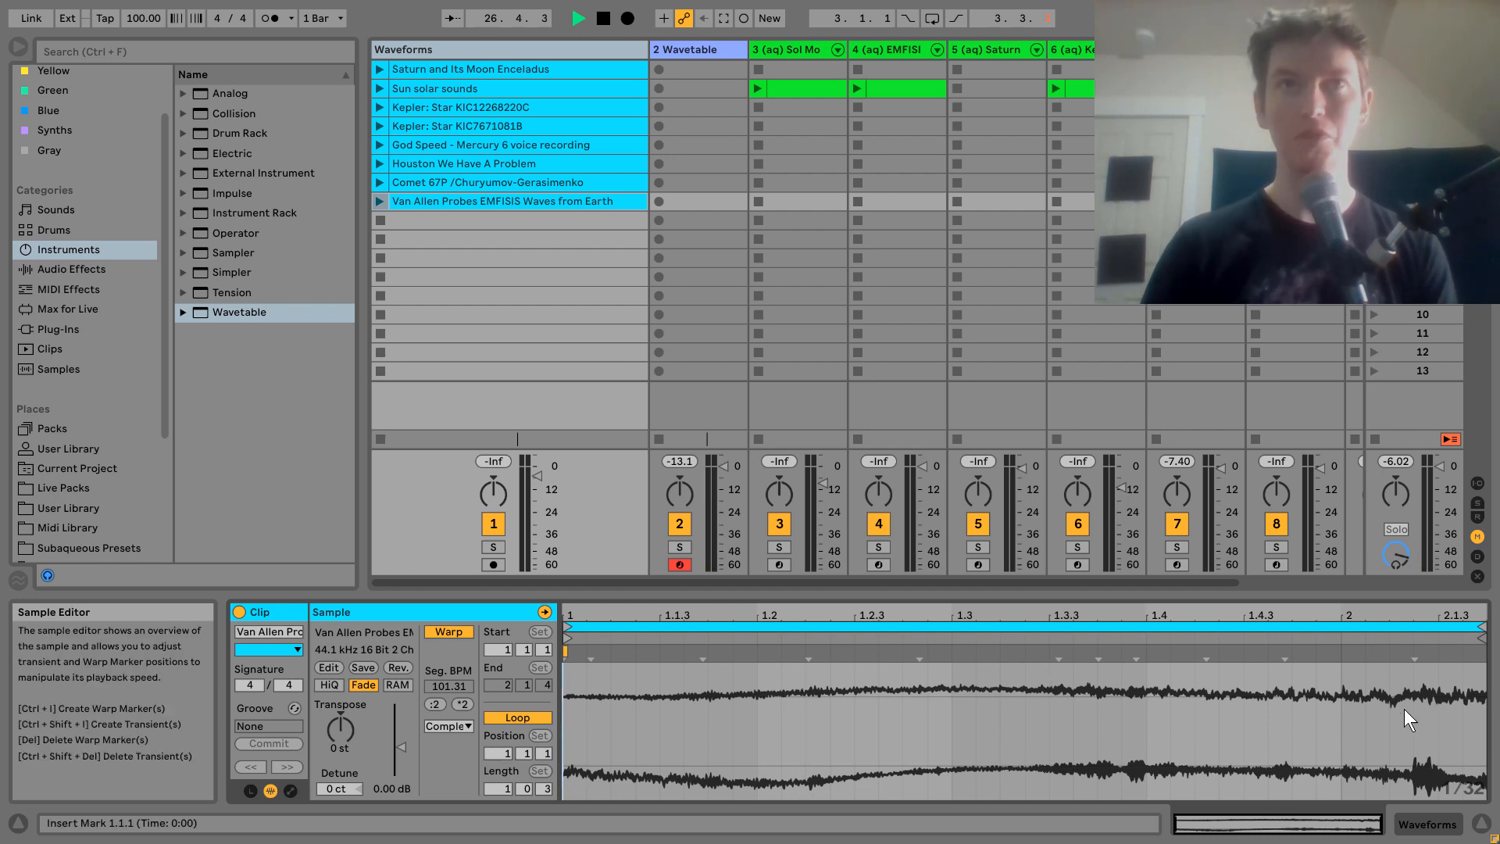
- Display the Sol Mono Synth rack on track 2 with its Sun solar sounds wavetable
{"action": "left_click", "coordinate": [435, 87]}
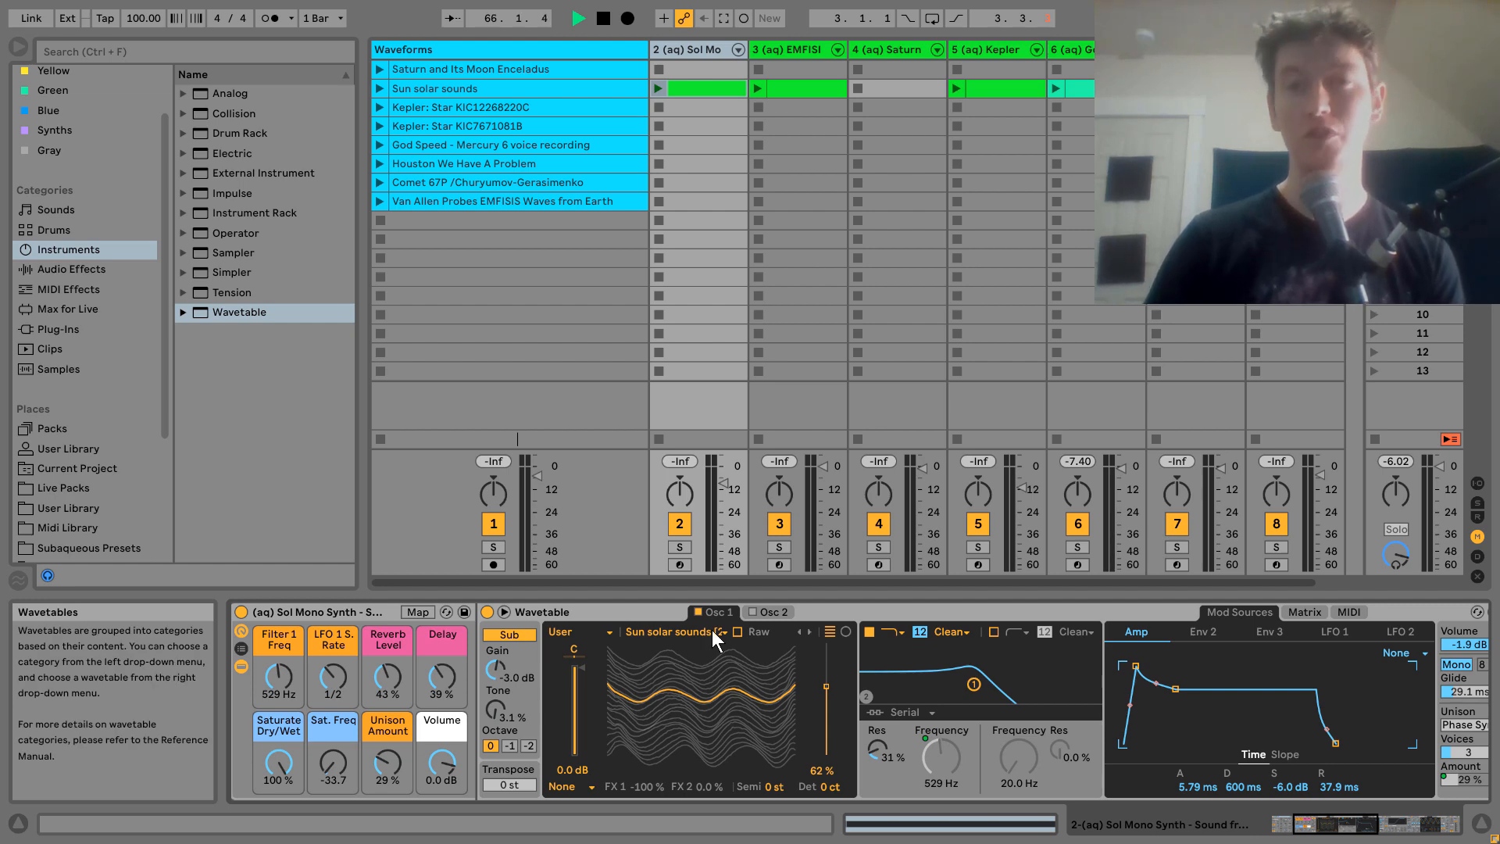
- Keep Sun solar sounds as the wavetable and lower the Sol Mono Filter 1 Freq macro
{"action": "left_click", "coordinate": [678, 632]}
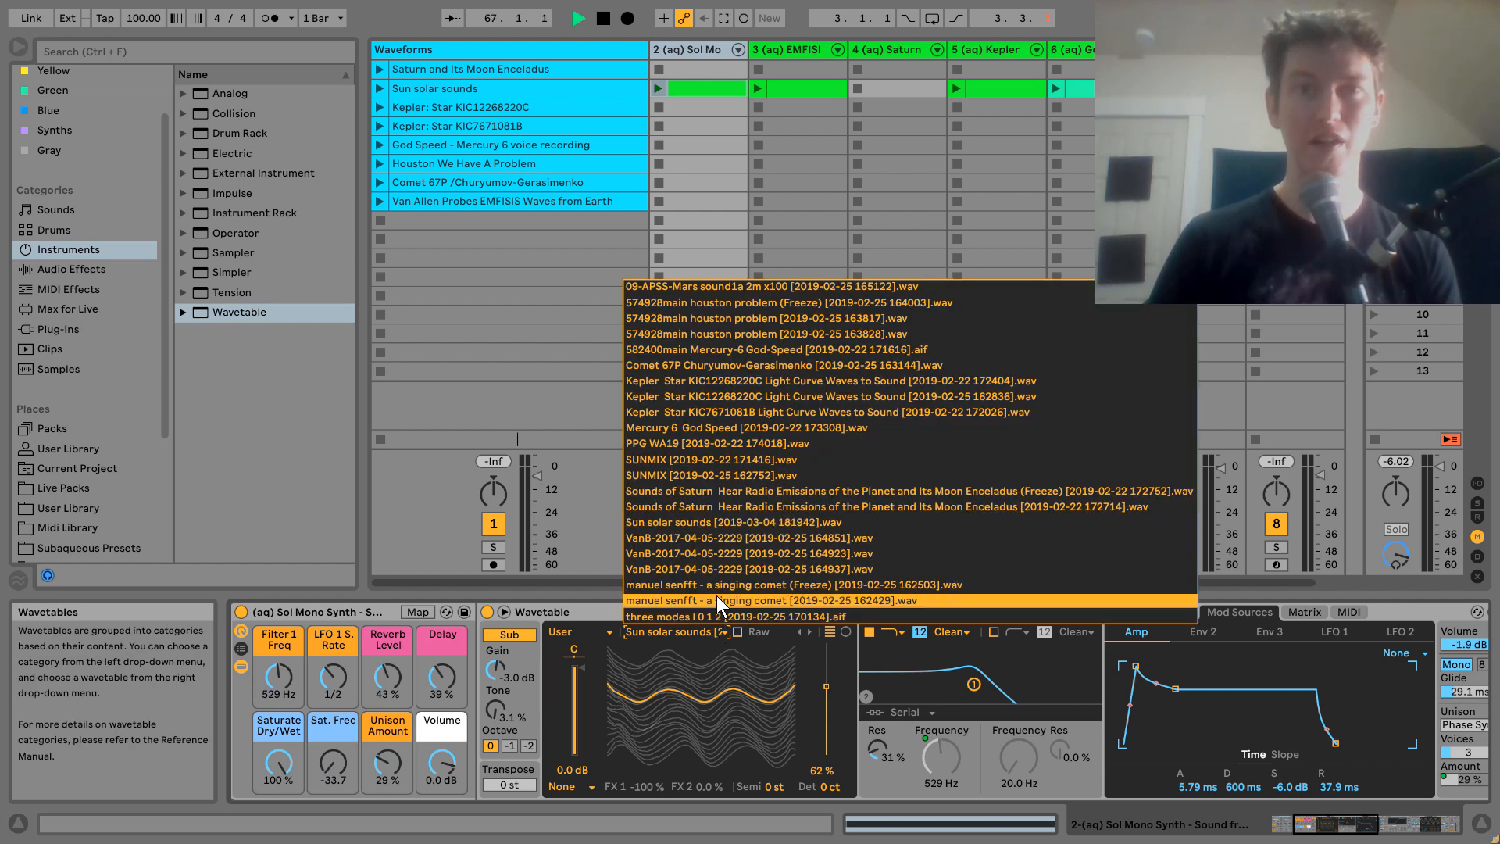
{"action": "left_click", "coordinate": [719, 475]}
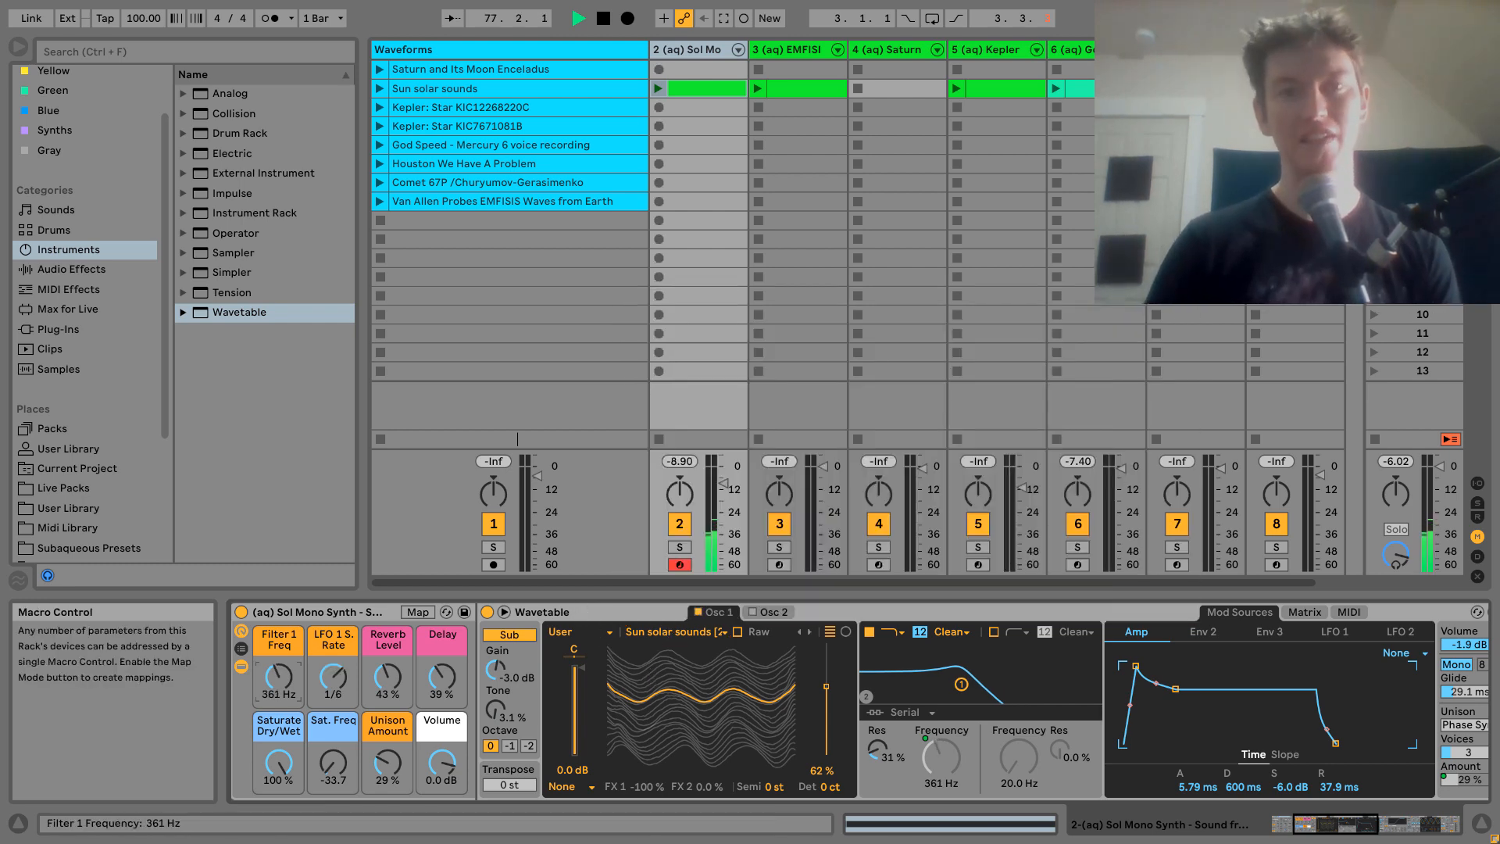
{"action": "left_click_drag", "start_coordinate": [279, 680], "coordinate": [278, 650]}
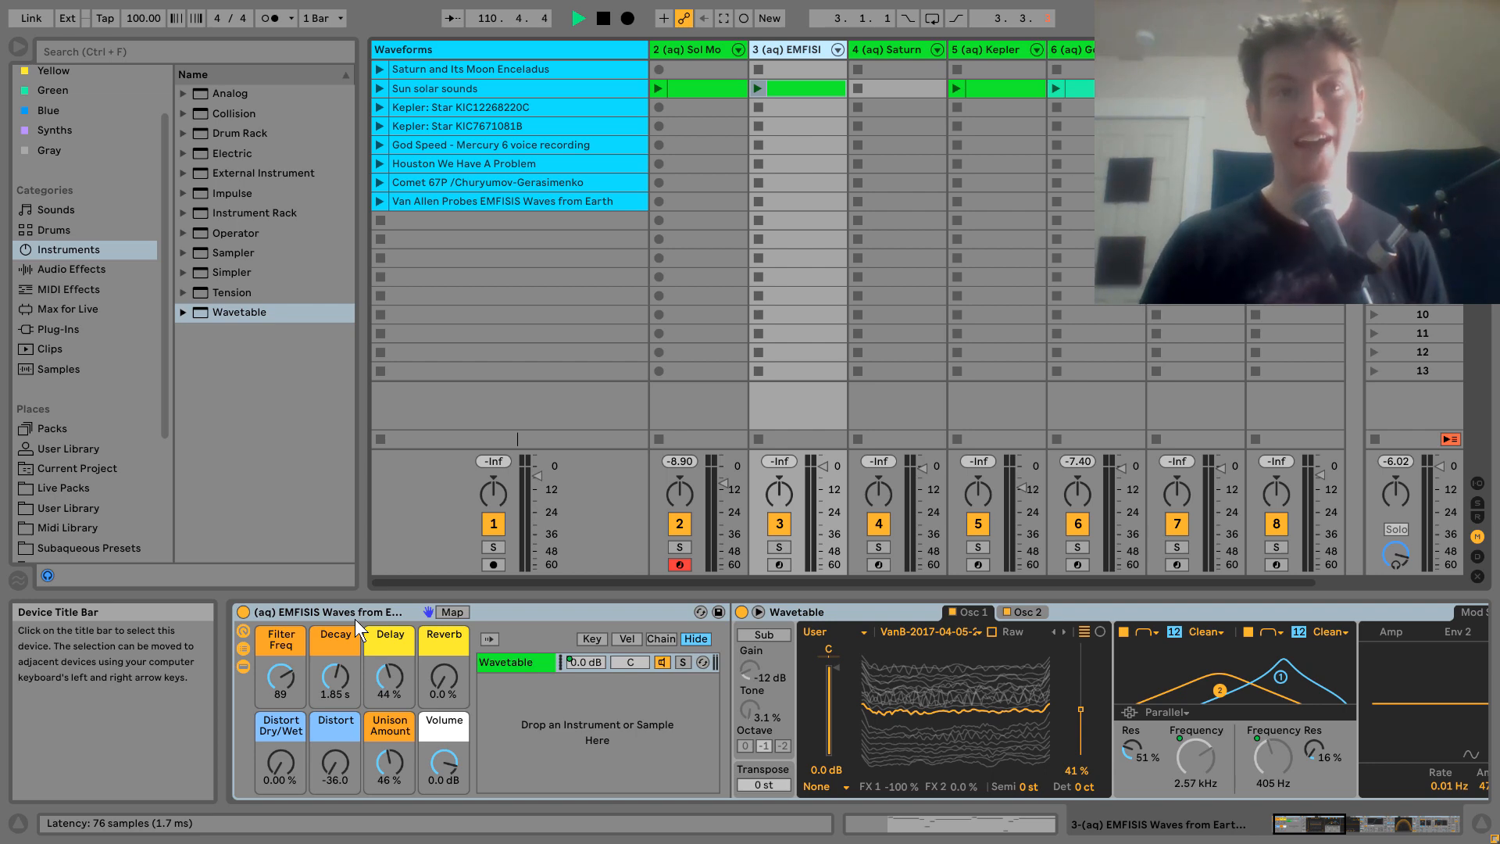
- Reveal the Wavetable and Saturator devices inside the EMFISIS Waves rack on track 3
{"action": "left_click", "coordinate": [680, 565]}
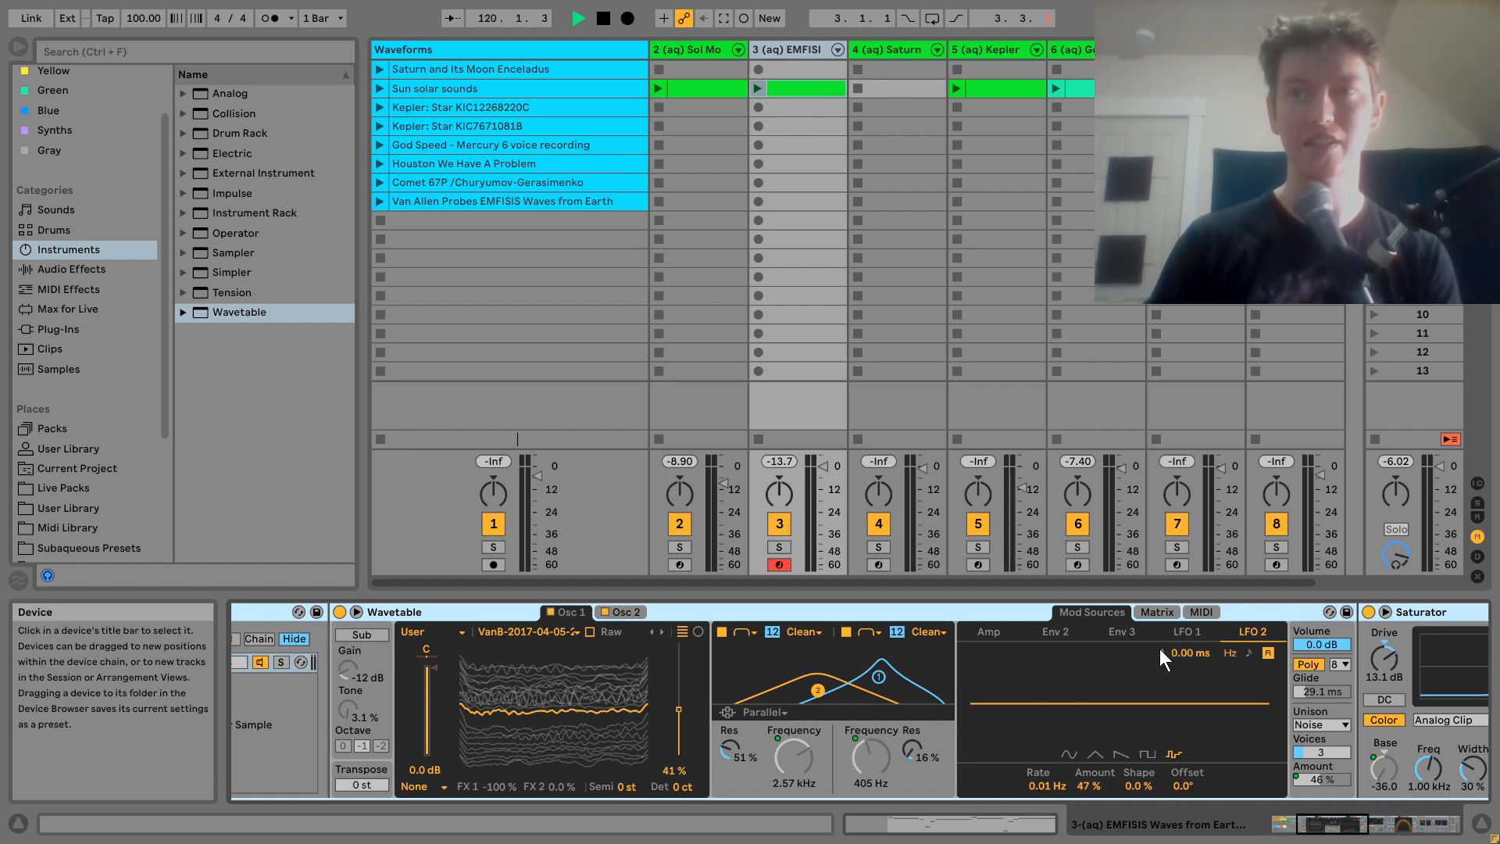
{"action": "mouse_move", "coordinate": [1098, 612]}
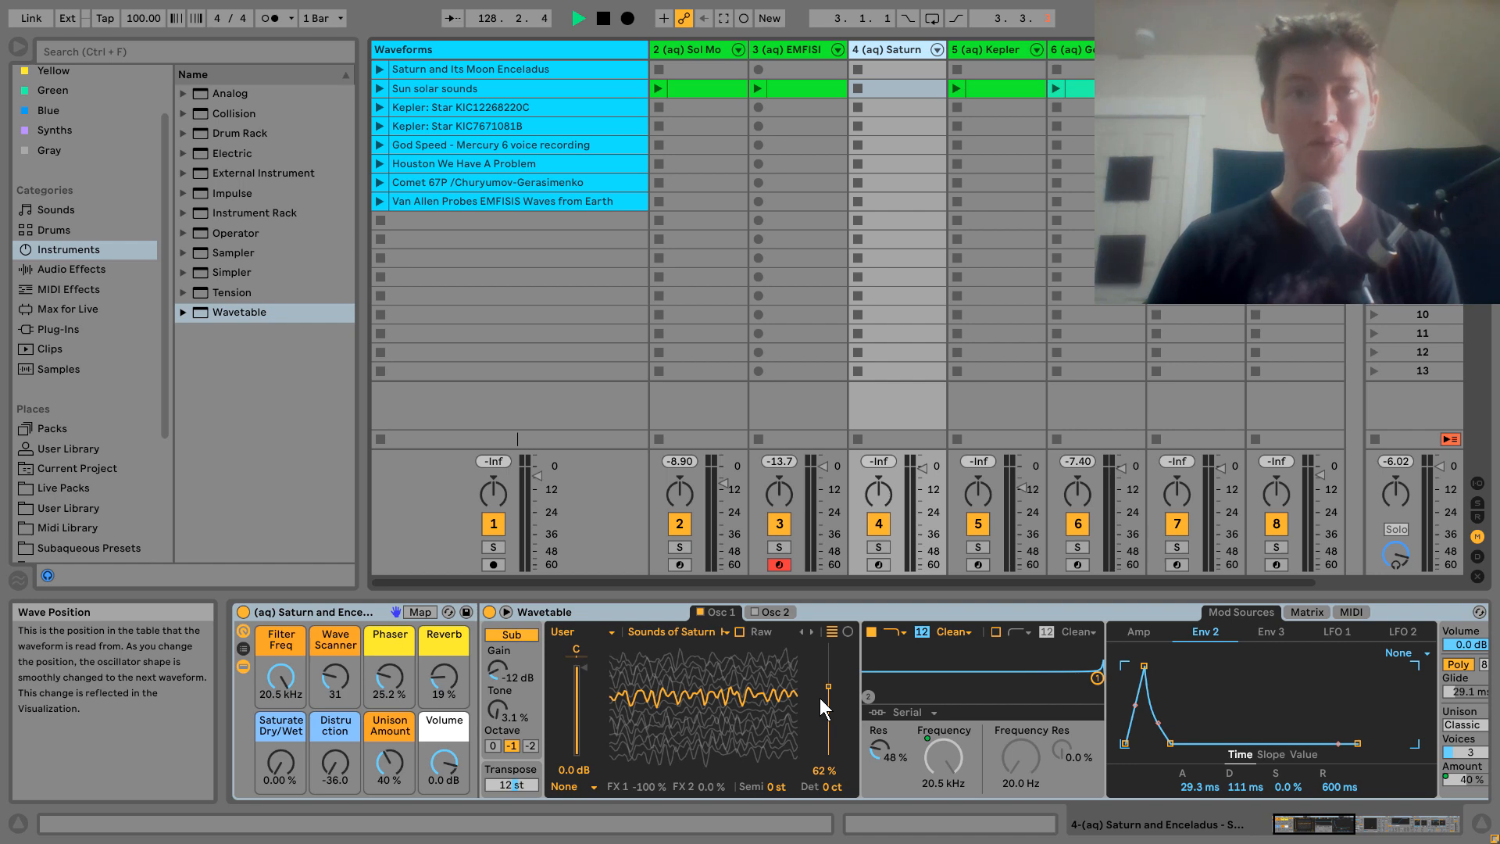
- Display the Kepler Star Synth rack on track 5 with its Kepler KIC122 wavetable
{"action": "left_click", "coordinate": [879, 564]}
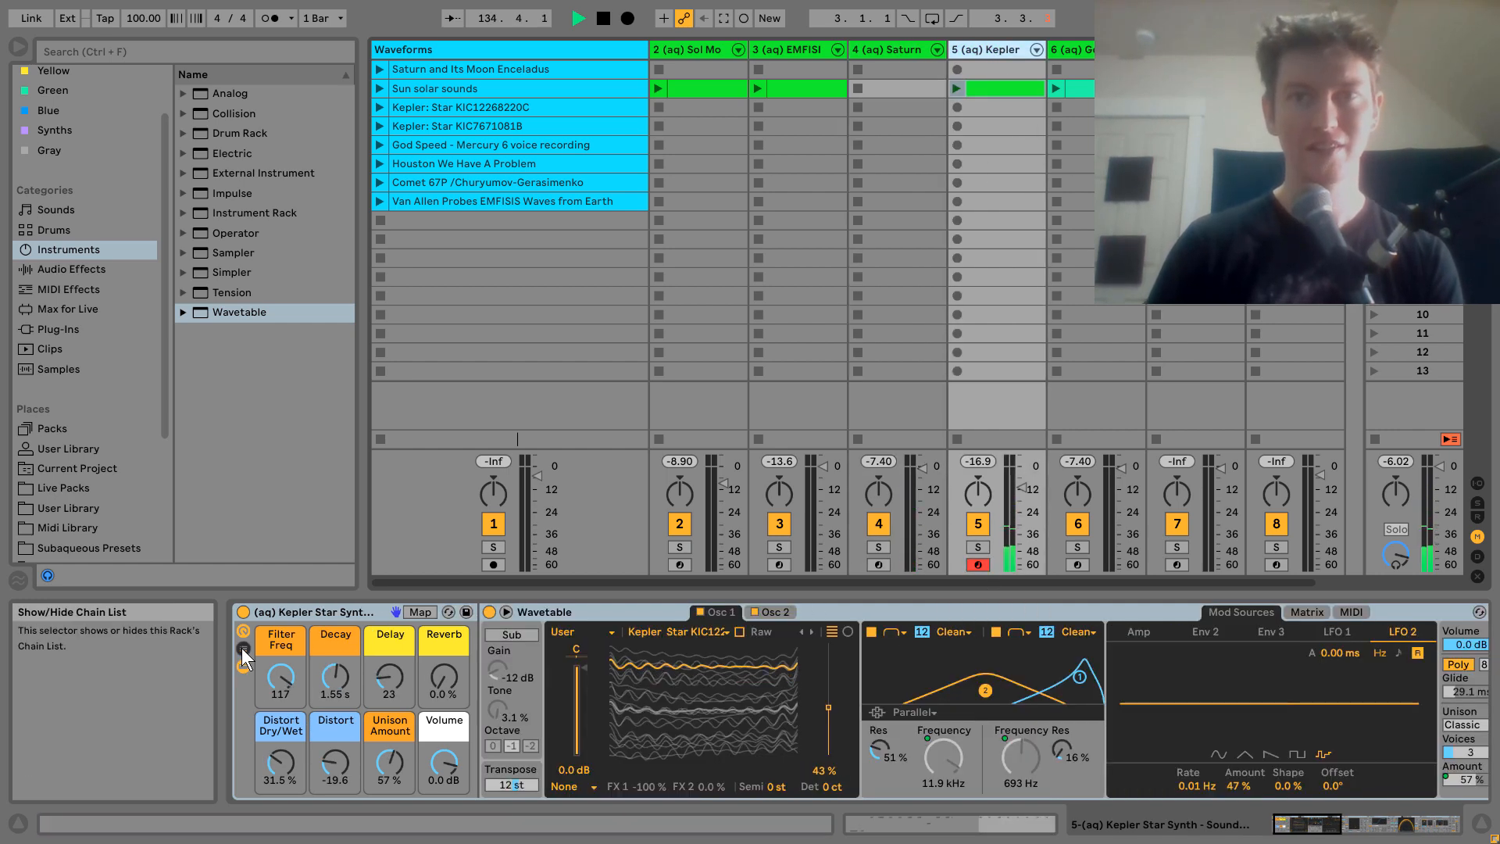
- Display the God Speed Sound rack on track 6 with its Mercury 6 God Speed wavetable
{"action": "left_click", "coordinate": [779, 612]}
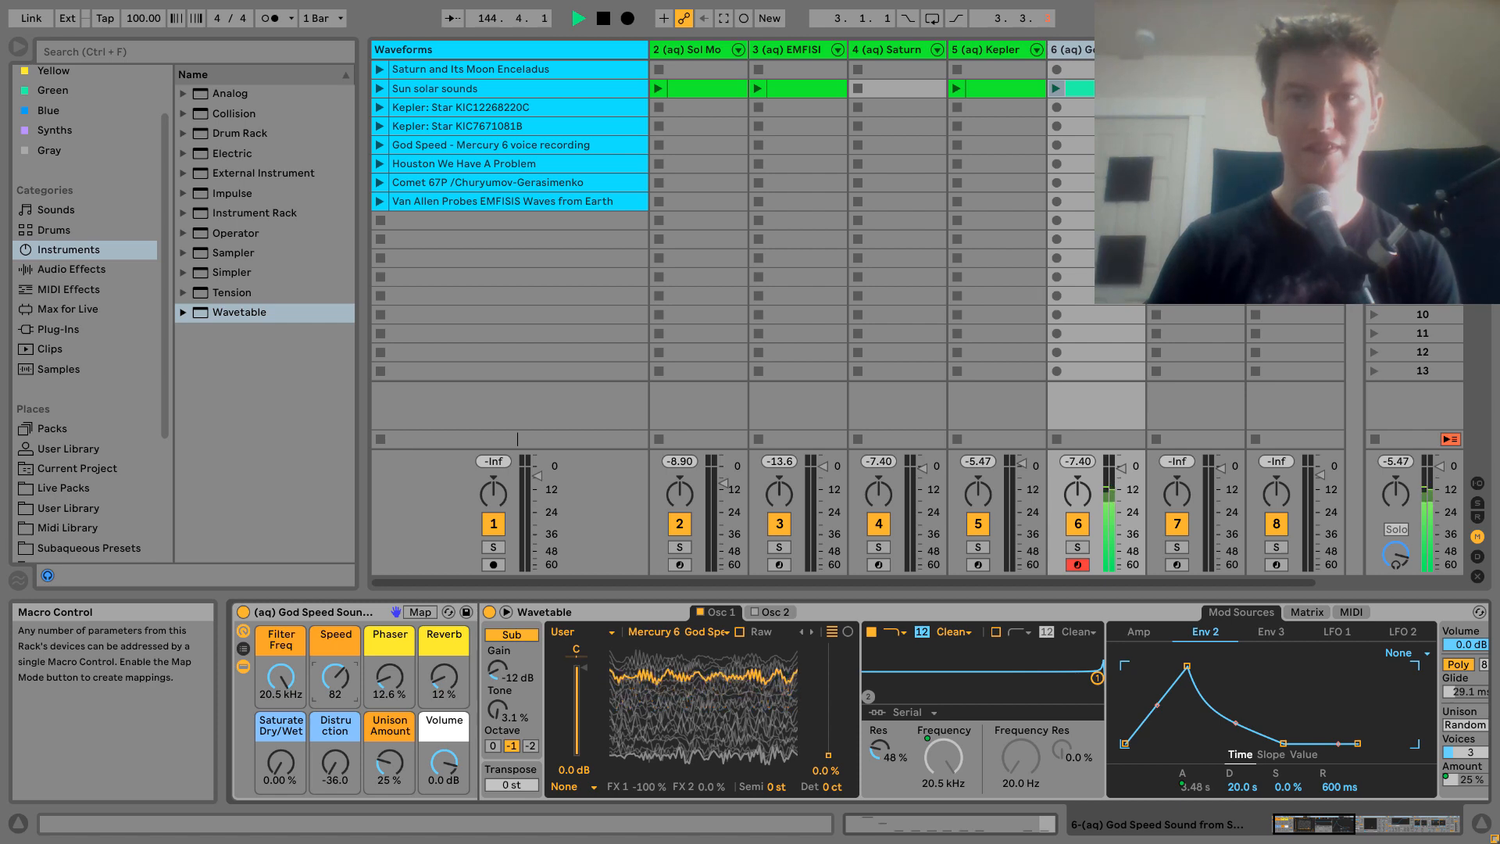
- Scroll the Session View toward track 7 to reach the Houston Sound instrument
{"action": "left_click_drag", "start_coordinate": [334, 675], "coordinate": [334, 698]}
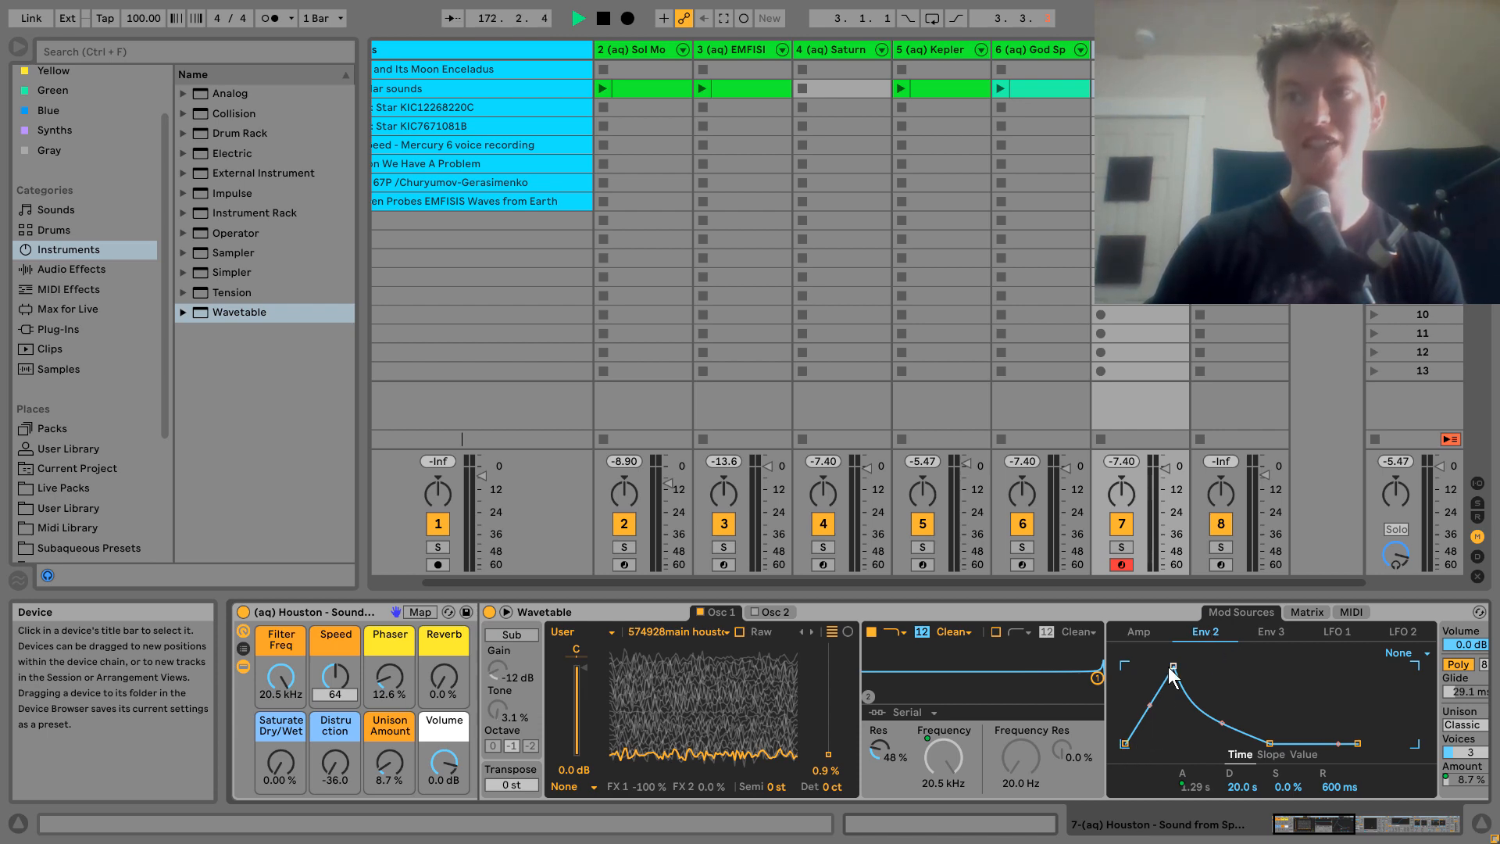
{"action": "left_click", "coordinate": [1306, 612]}
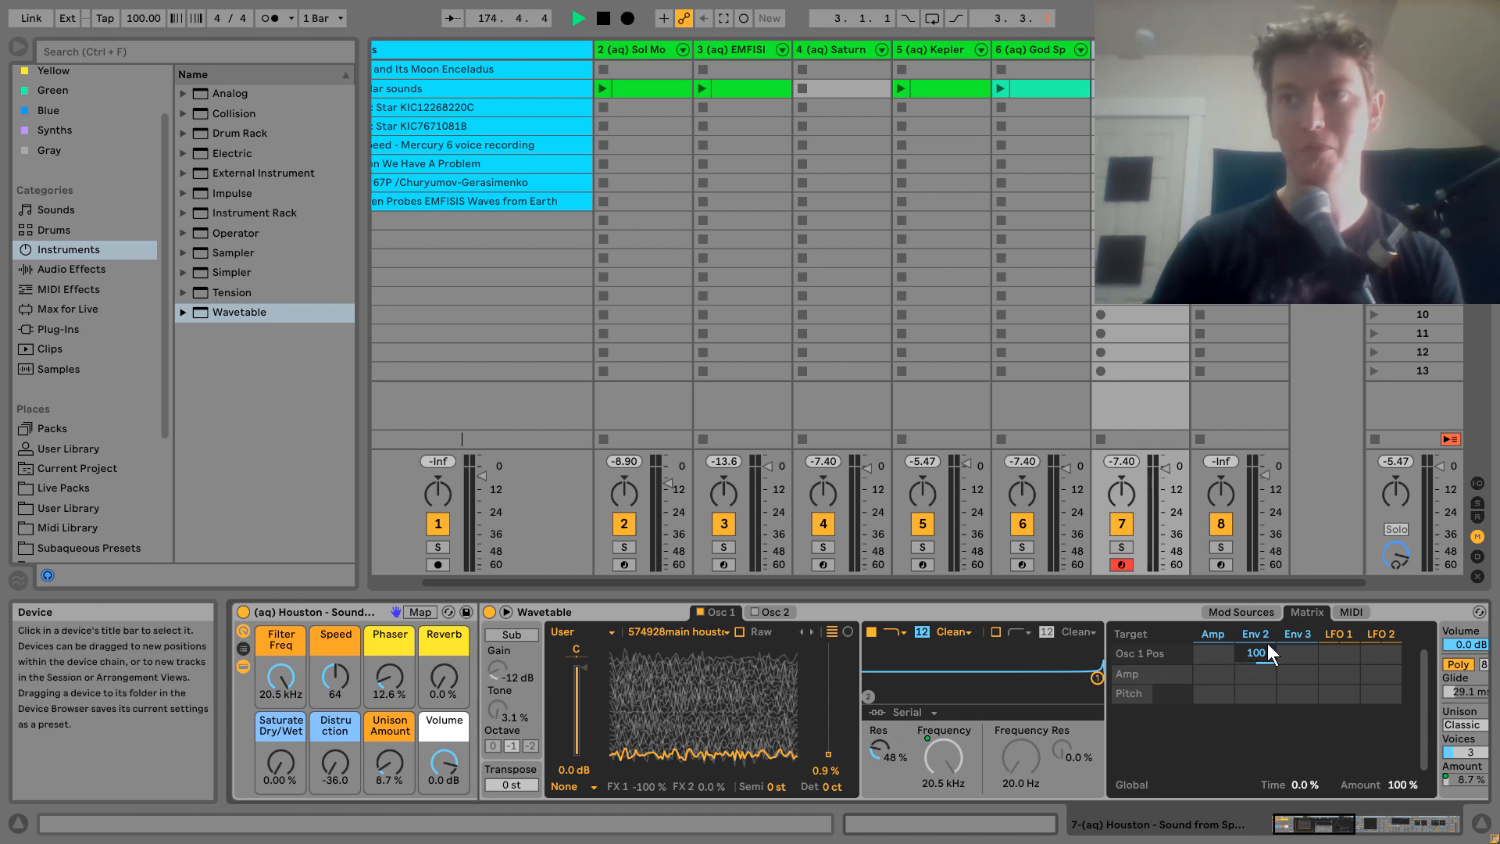
{"action": "left_click", "coordinate": [1241, 613]}
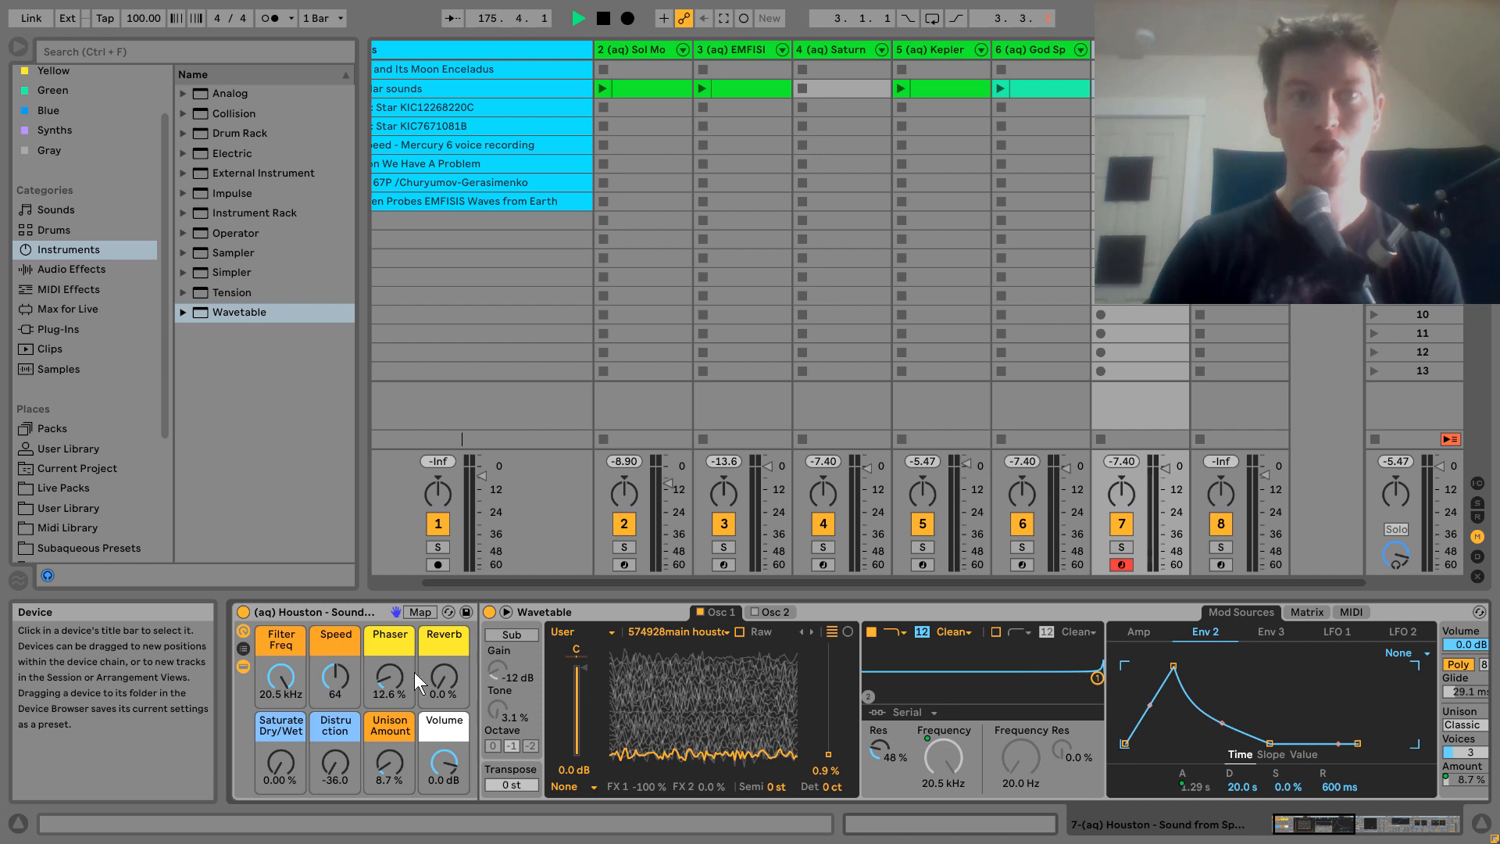